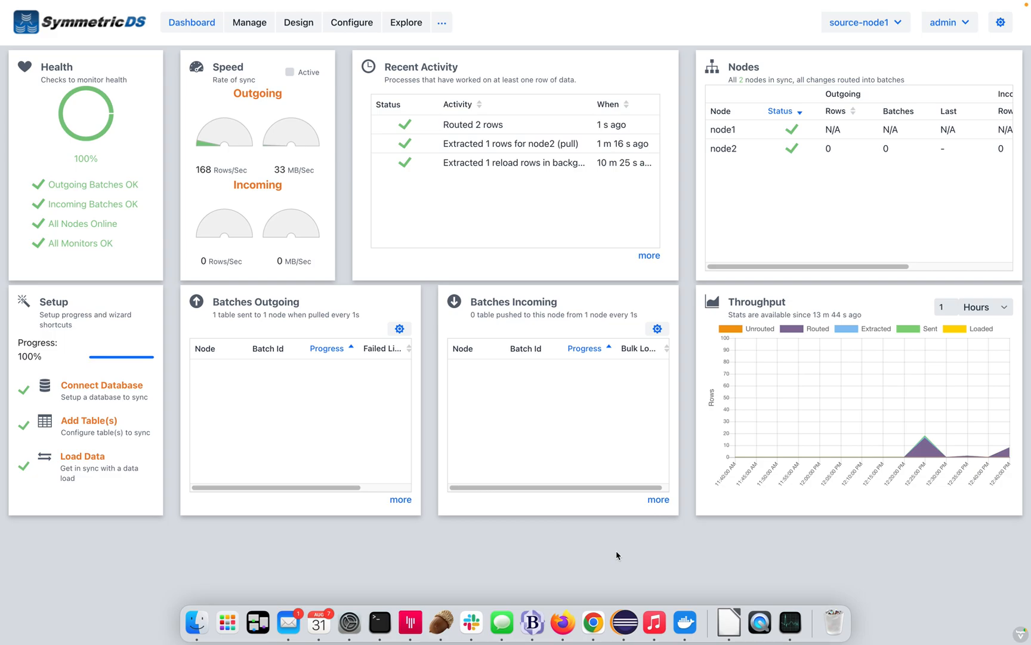
mouse_move(369, 209)
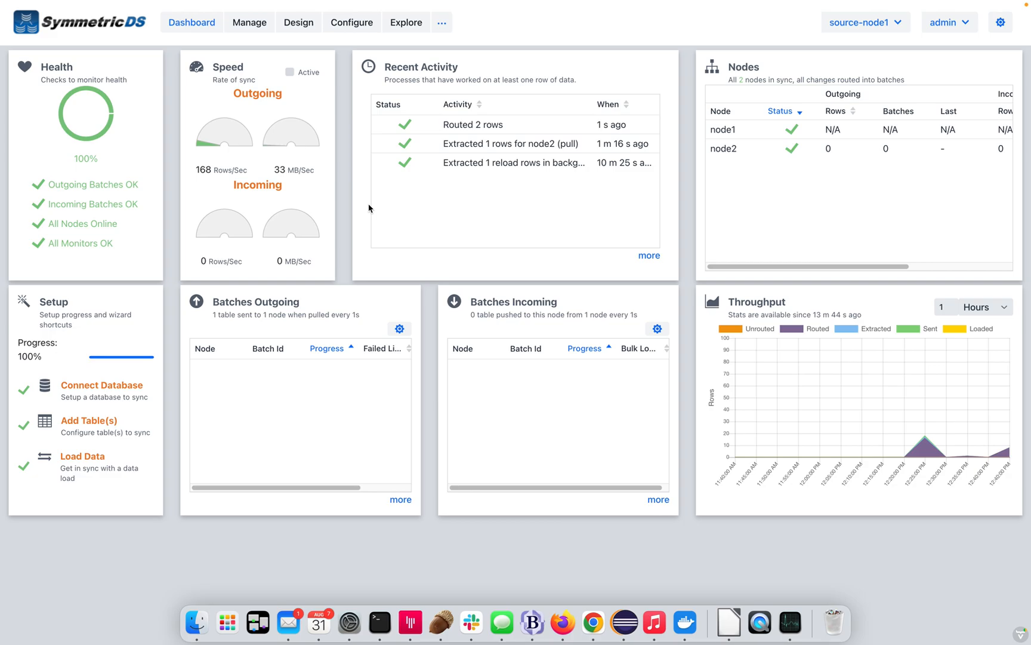
mouse_move(358, 87)
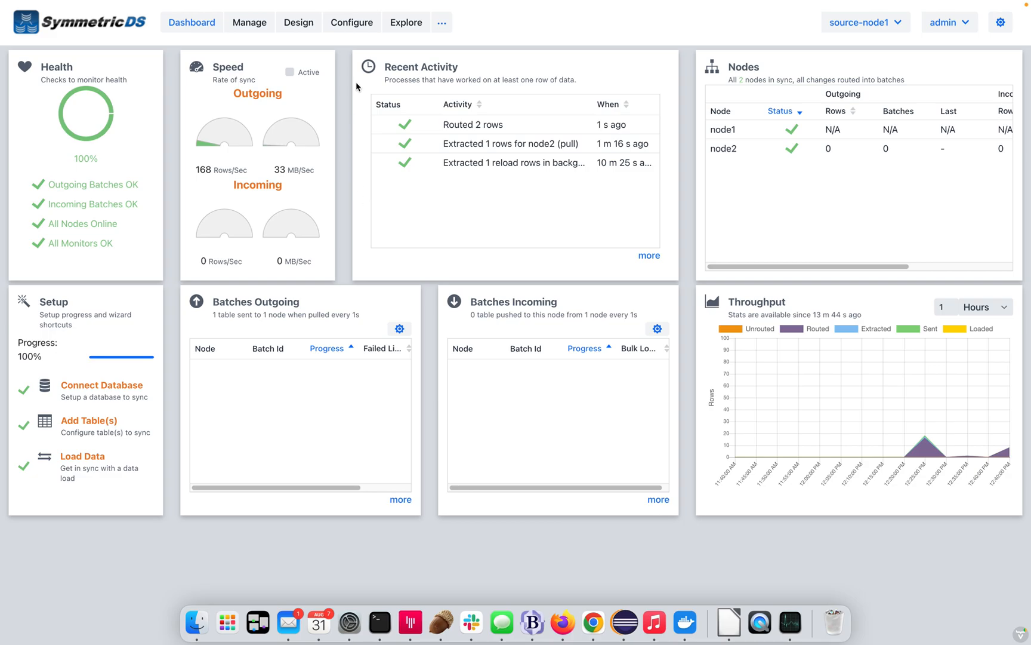
Open the source-to-target link design and show its one table, CUSTOMER, on the default channel.
click(298, 22)
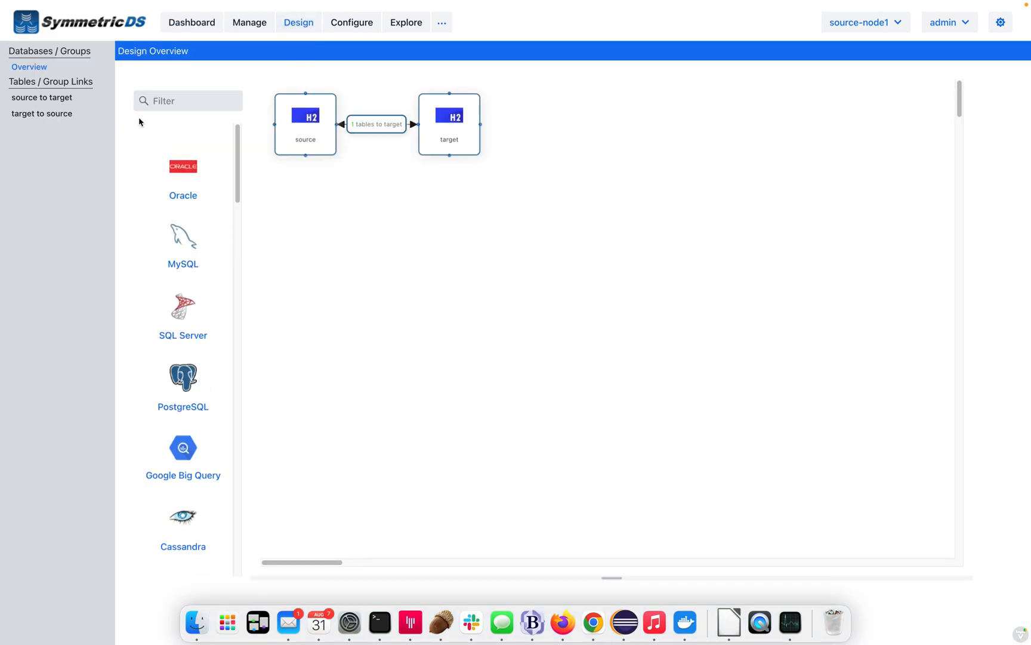
click(41, 97)
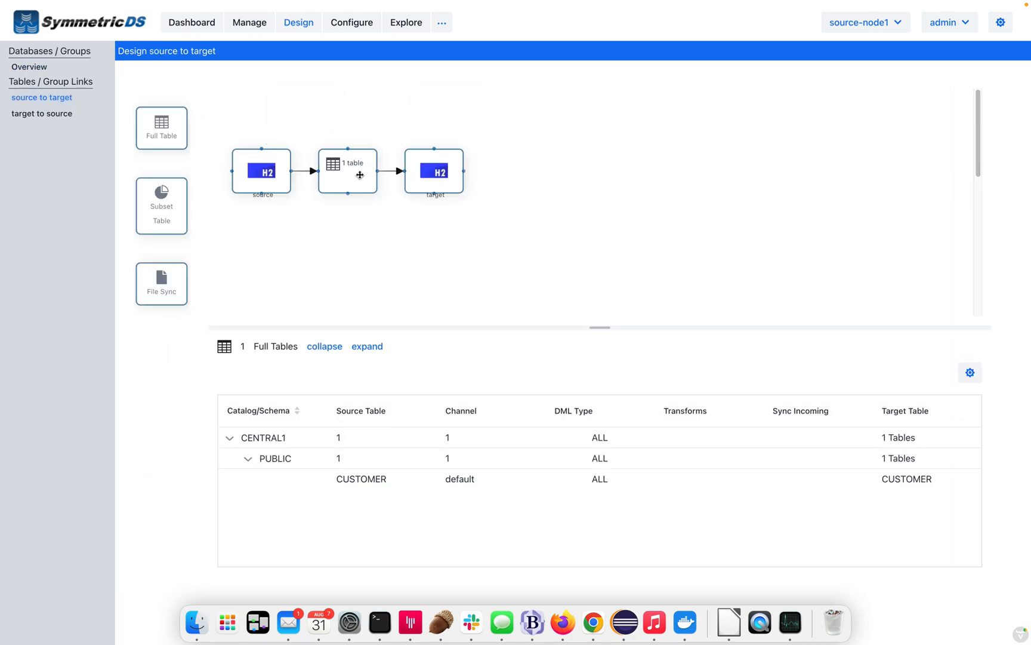
click(347, 171)
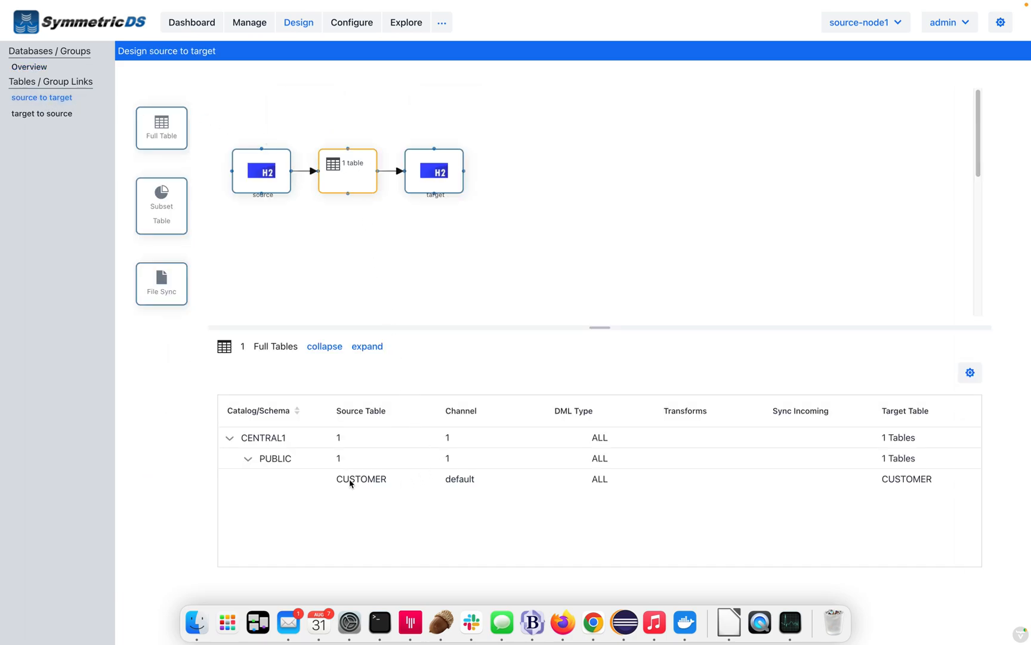
mouse_move(434, 172)
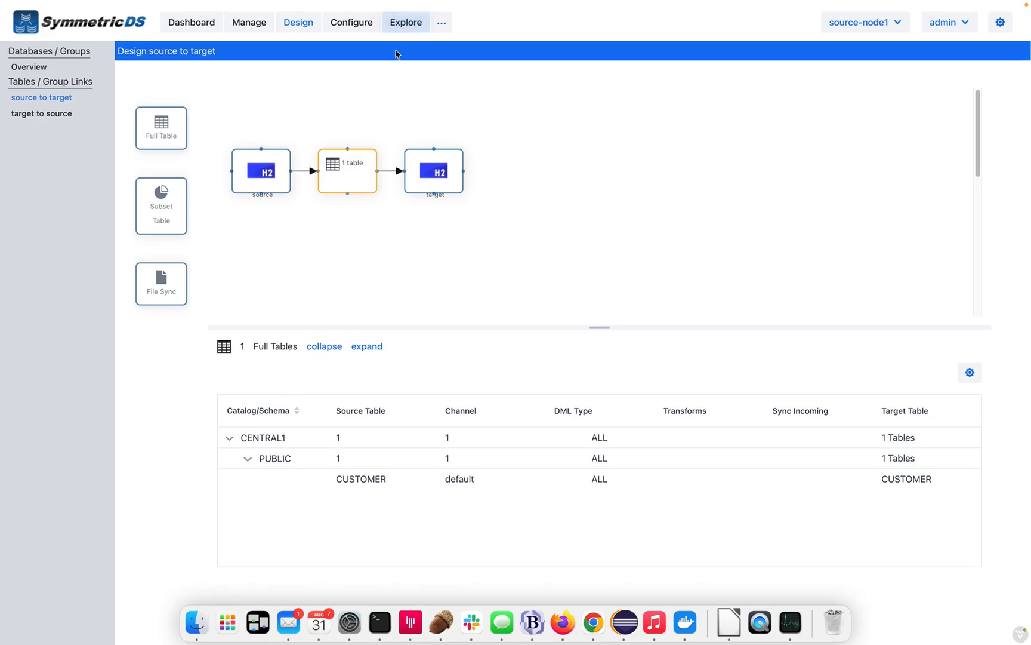
In target-node2, add a last_replicated_time timestamp column to CUSTOMER and re-query the table.
click(405, 22)
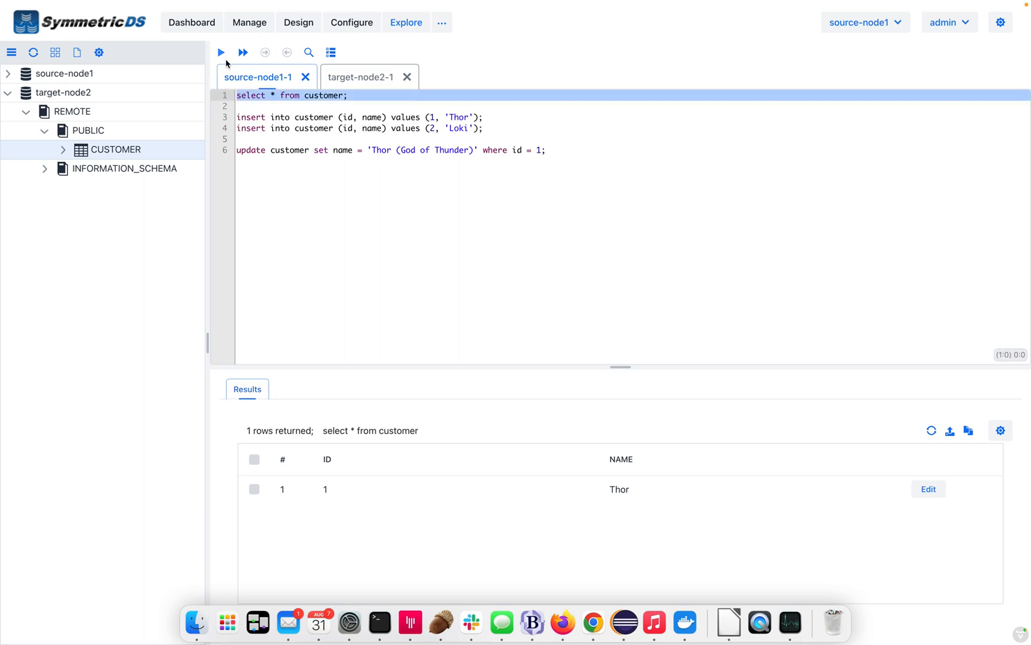
mouse_move(368, 498)
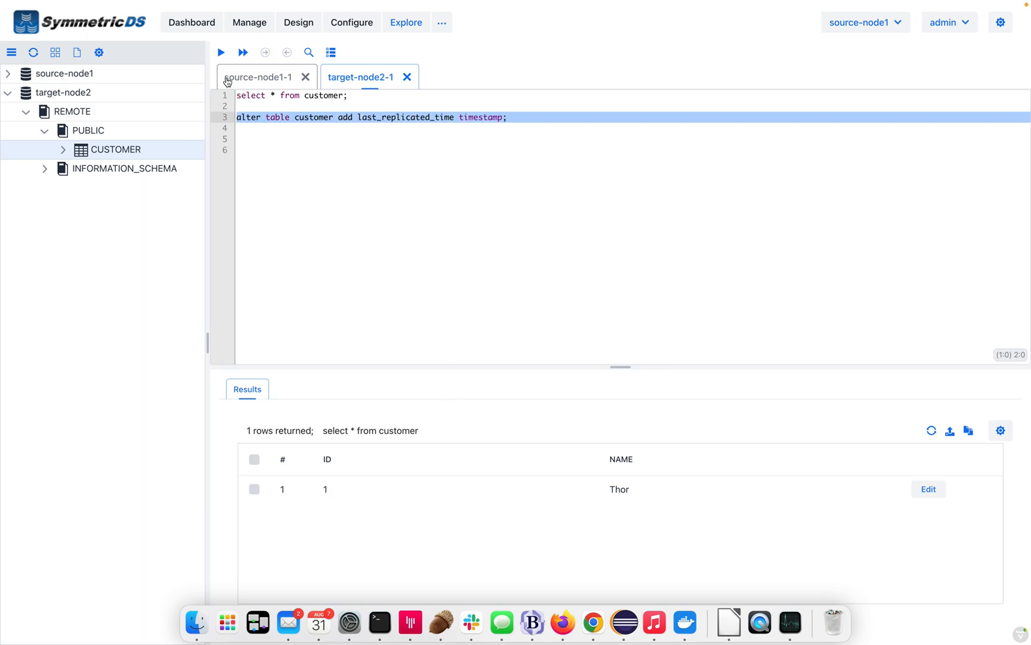
click(220, 52)
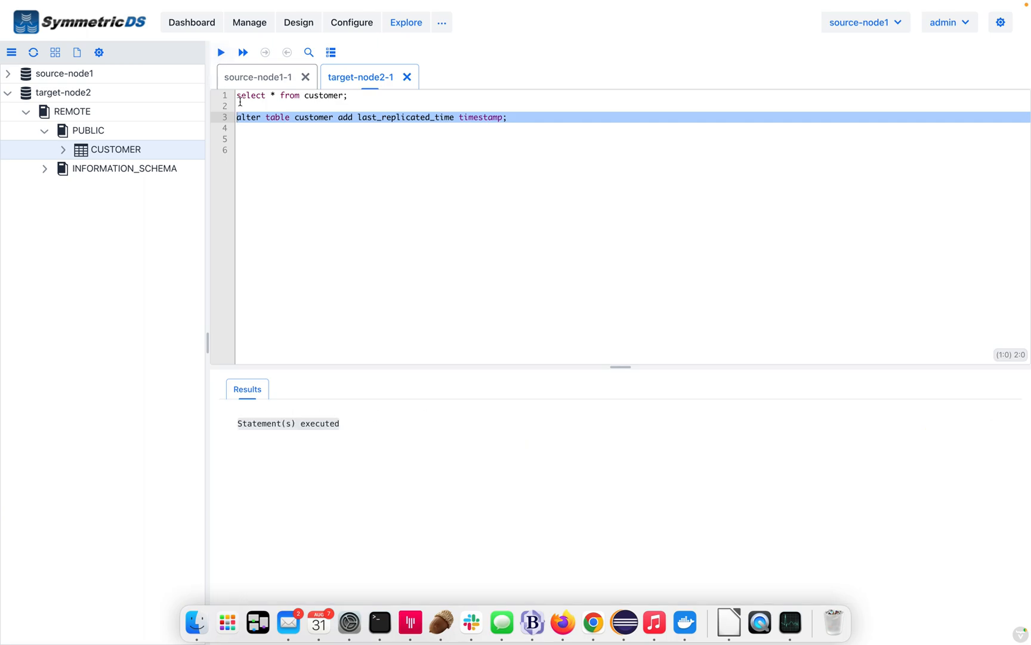
click(220, 52)
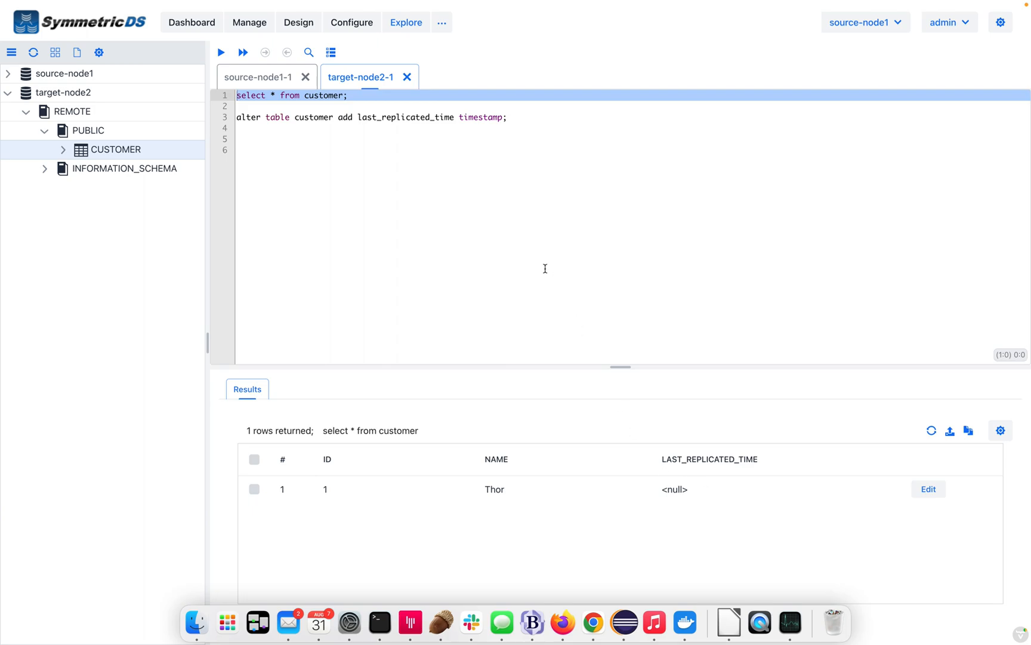
mouse_move(342, 32)
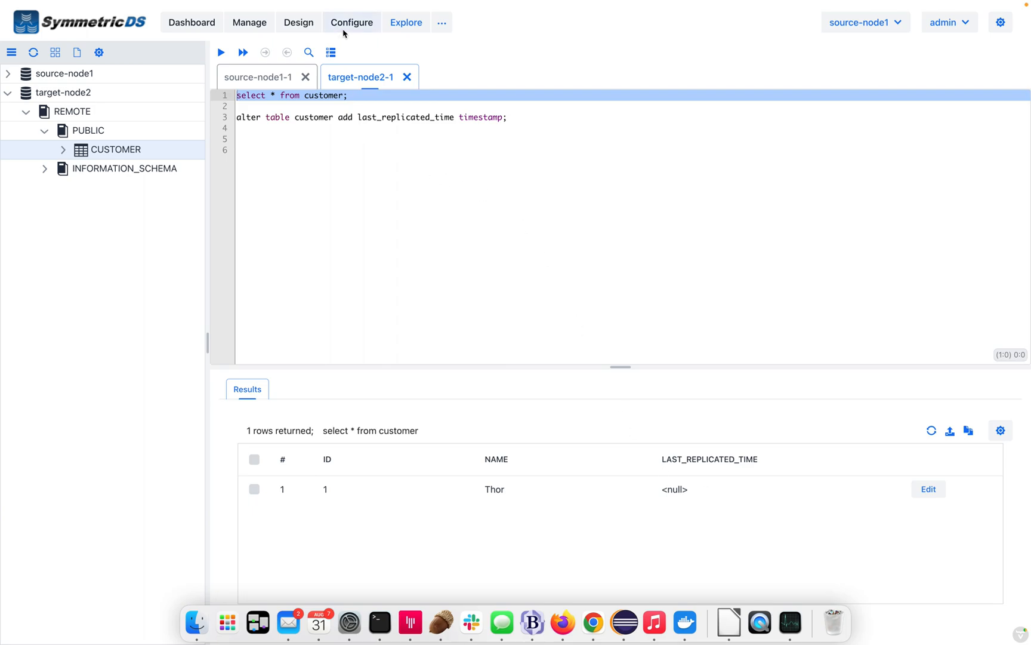
Auto-create a CUSTOMER-to-CUSTOMER transform with the IMPLIED column policy.
click(351, 21)
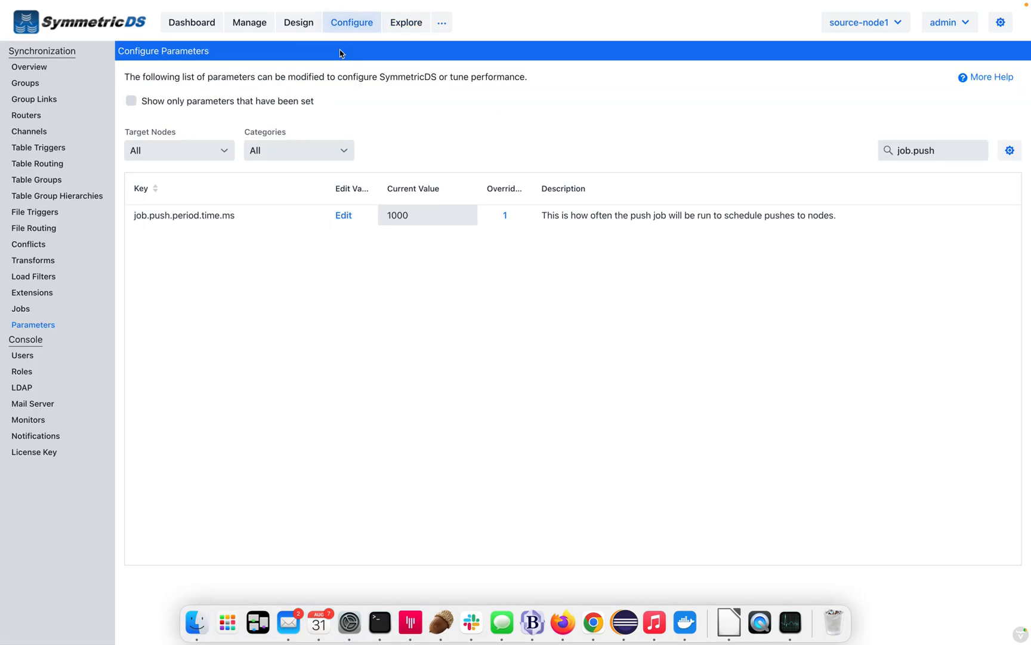
mouse_move(28, 267)
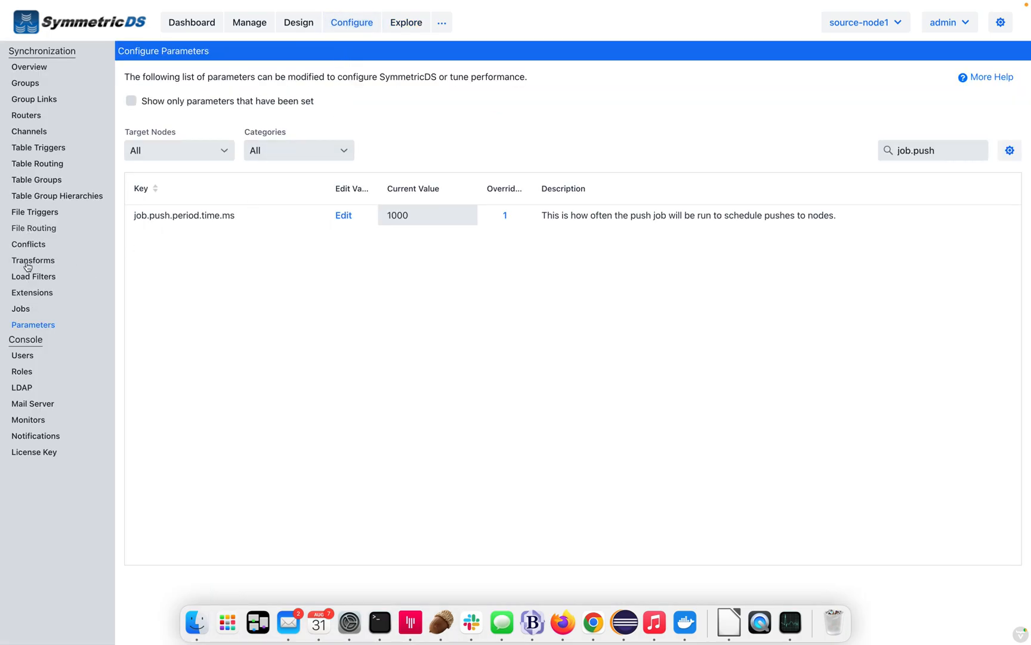
click(32, 260)
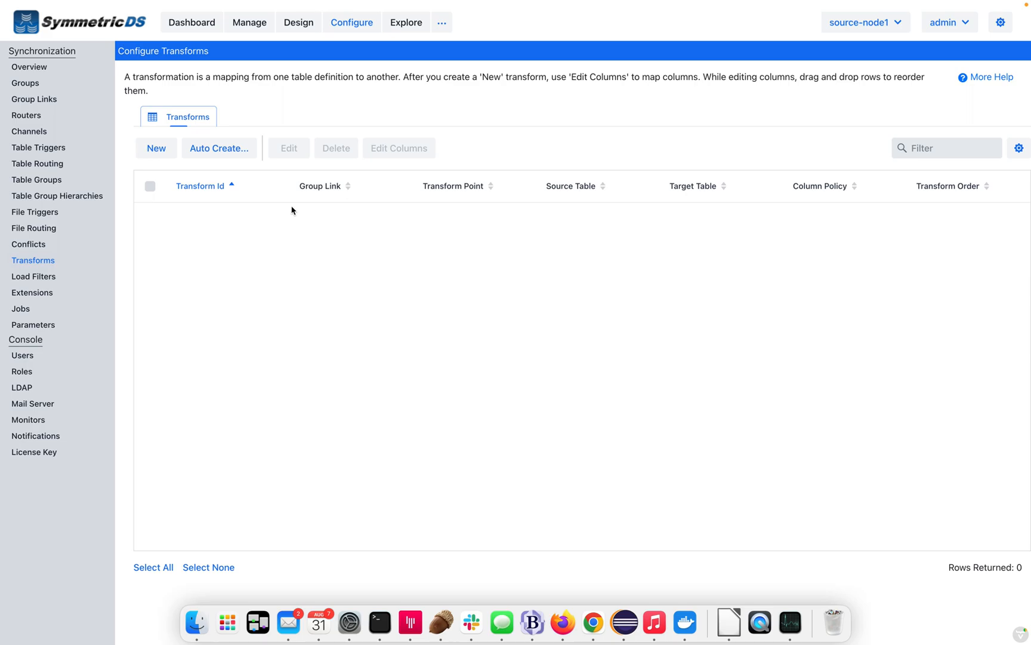
click(219, 148)
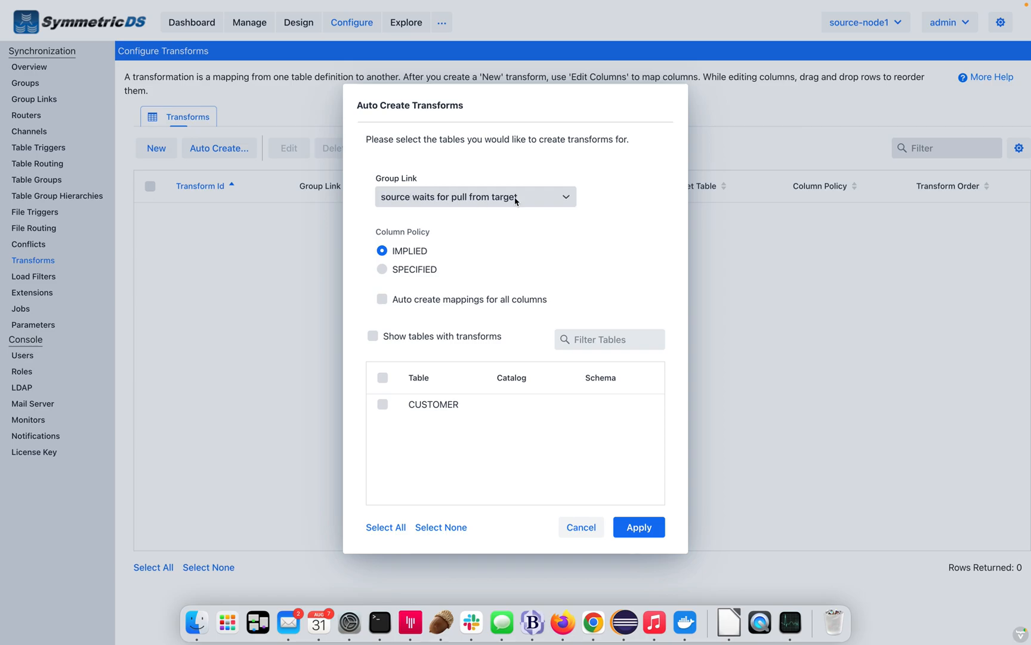
mouse_move(520, 207)
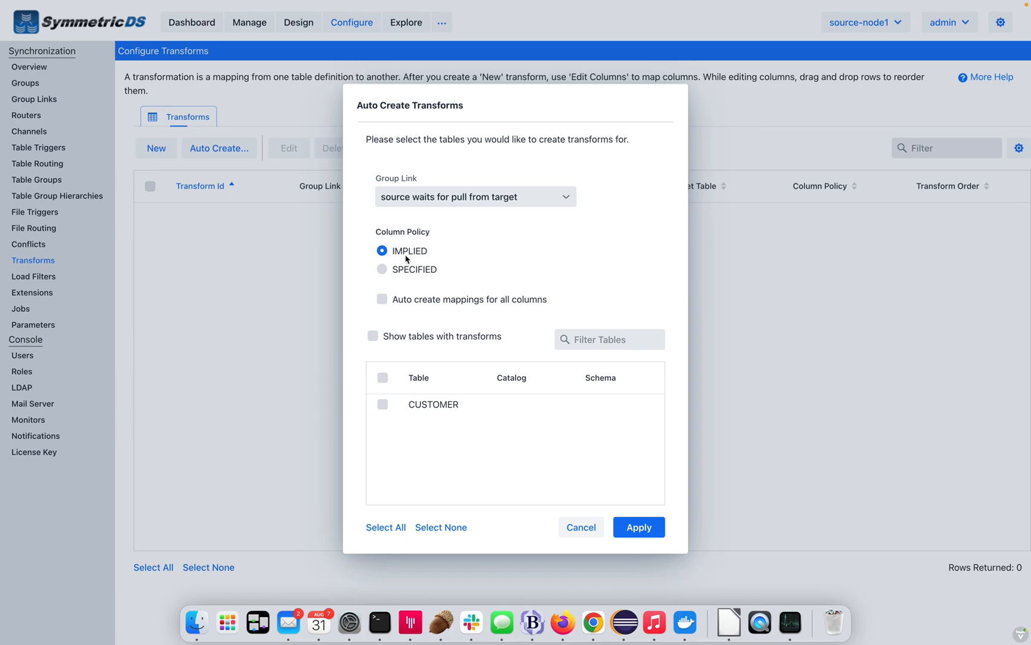
mouse_move(405, 273)
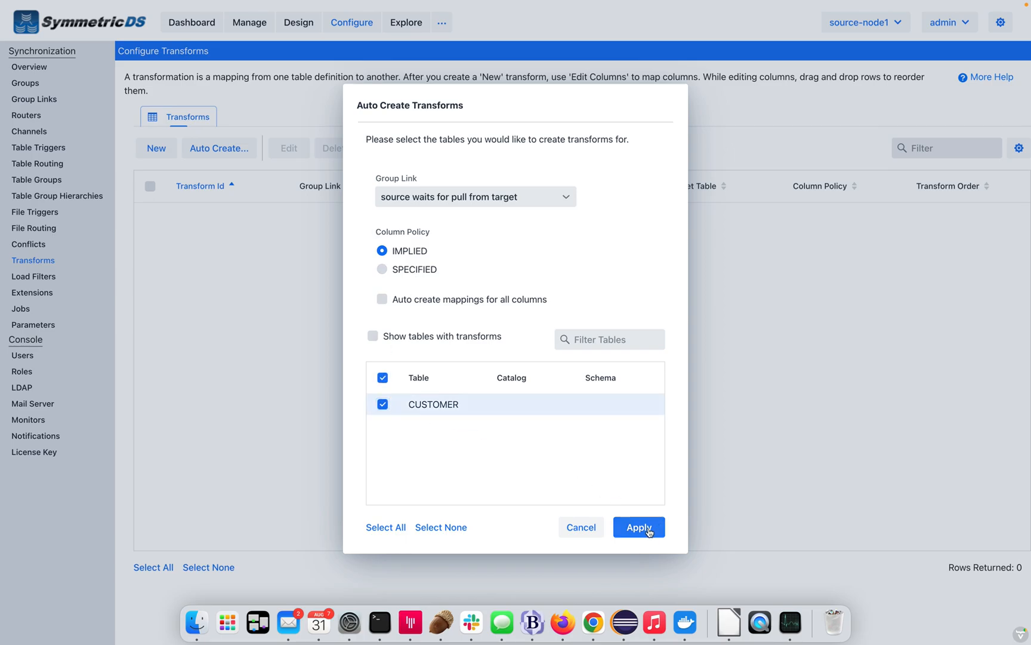
click(638, 527)
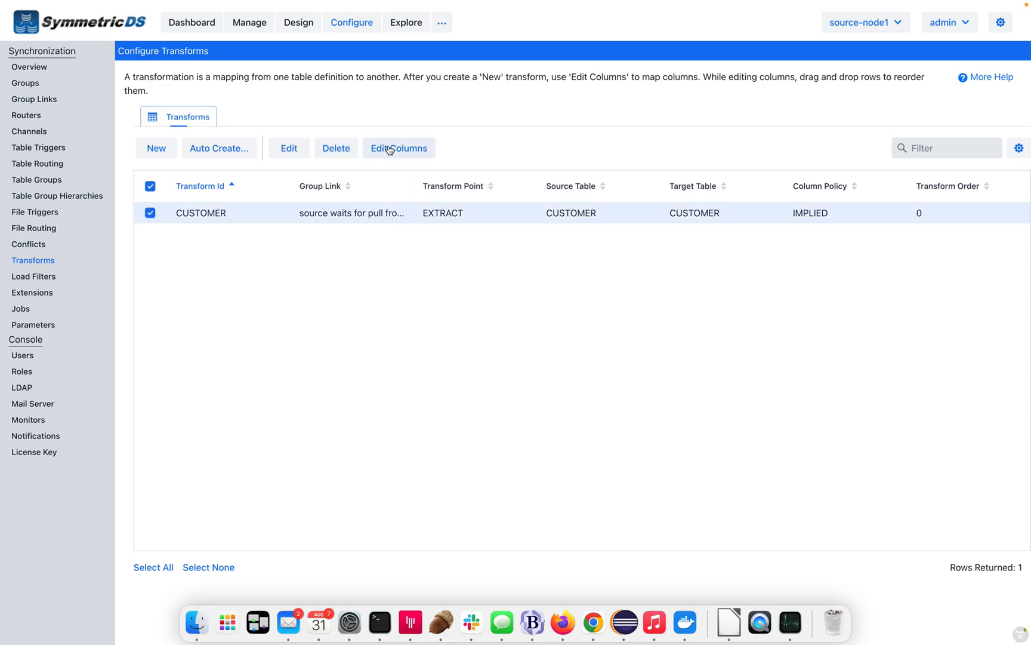
Add a CUSTOMER transform column mapping LAST_REPLICATED_TIME as a variable with value system_timestamp.
click(398, 147)
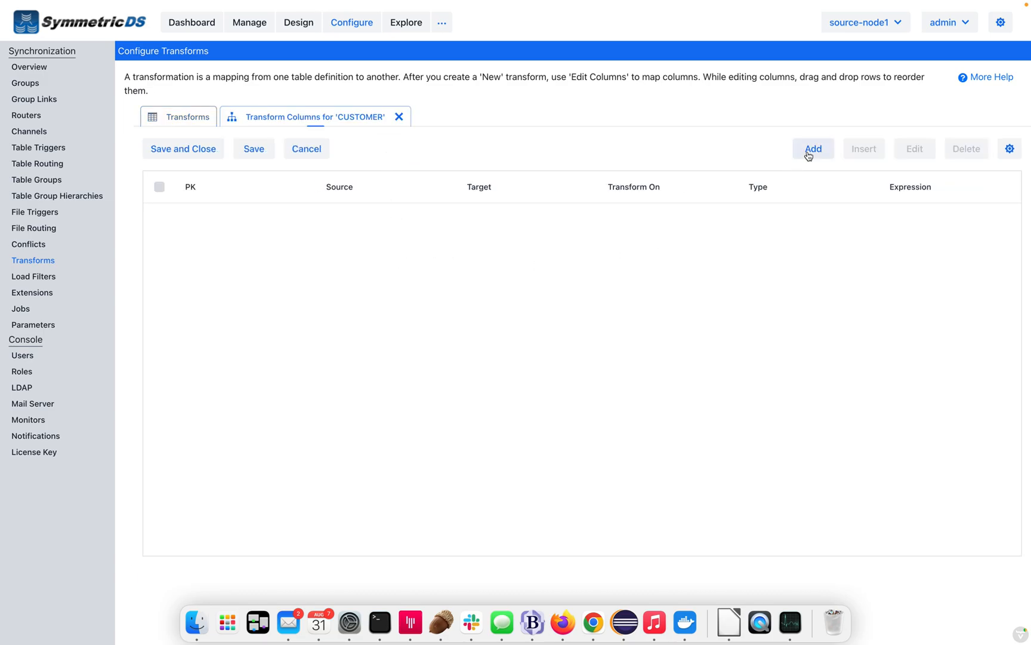
click(813, 148)
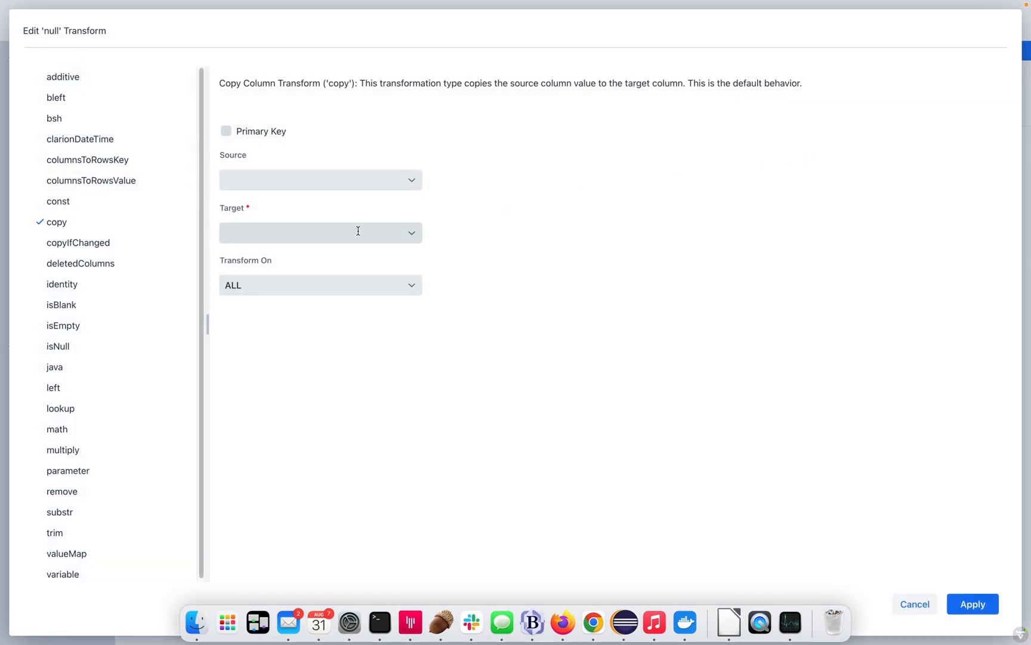
click(321, 231)
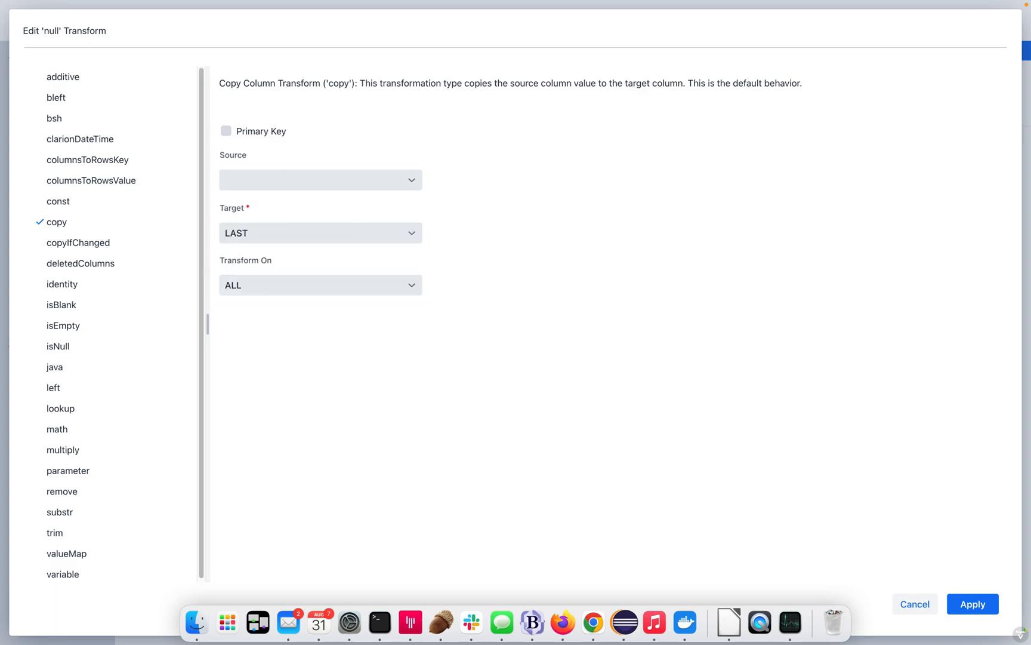
text(_REPLICATE)
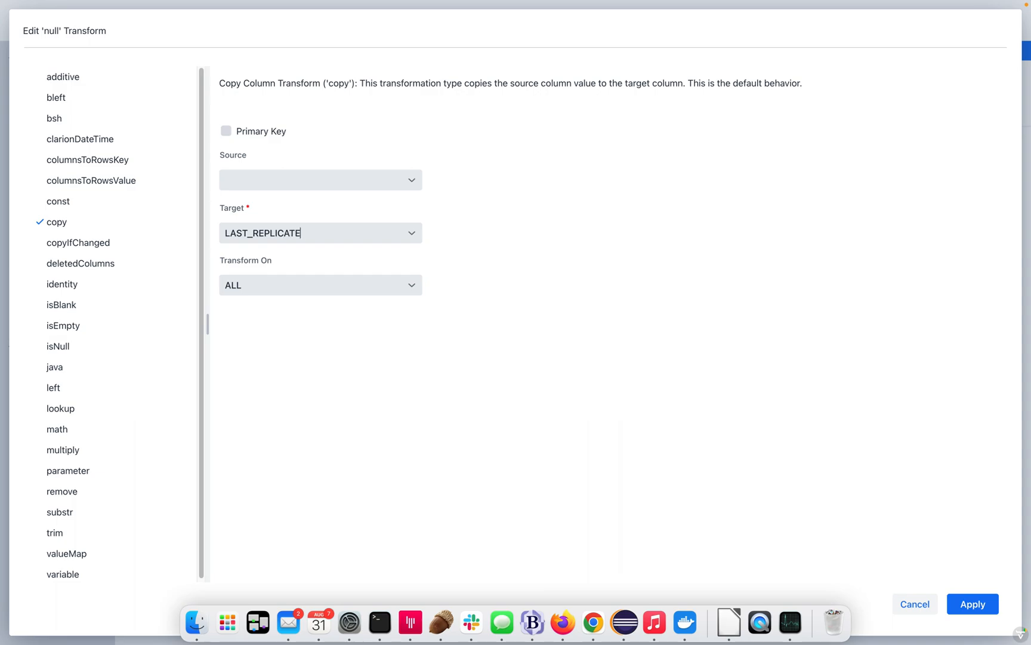
text(D_TIME)
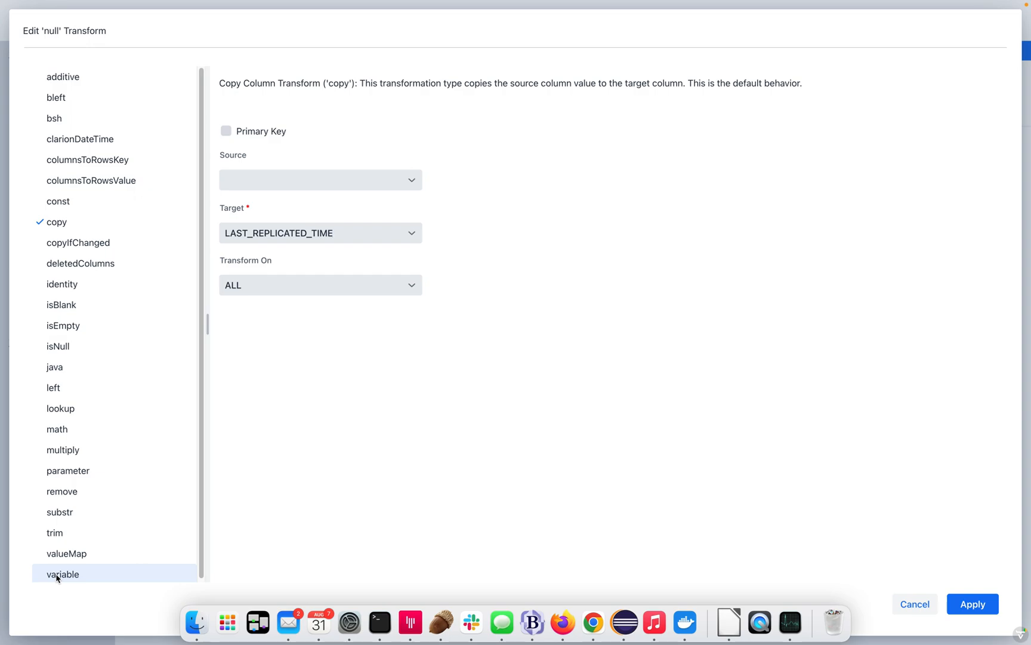
click(63, 573)
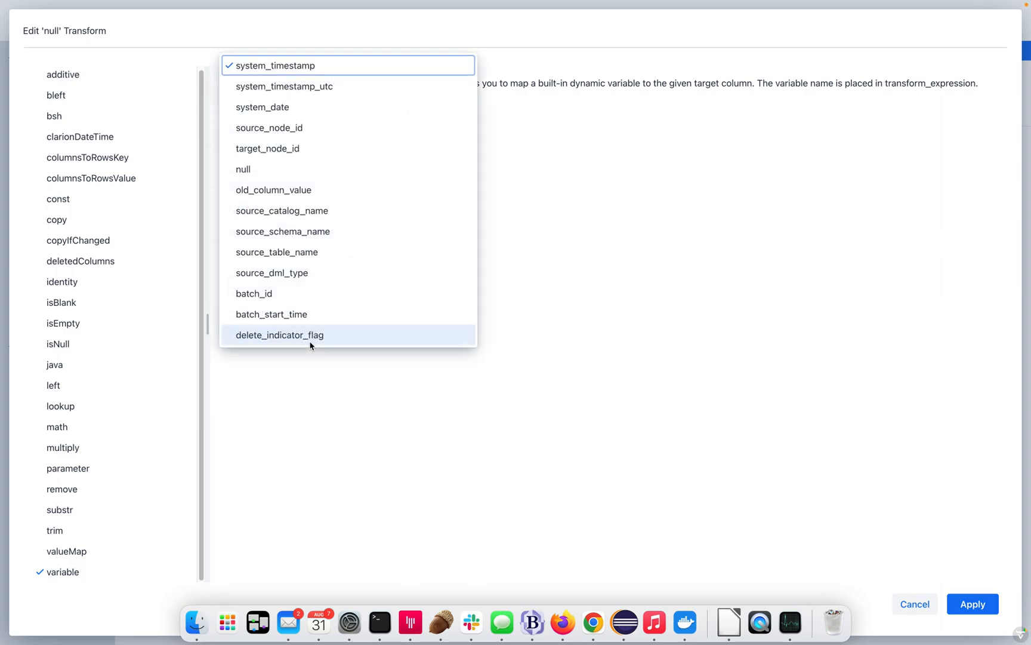
click(275, 65)
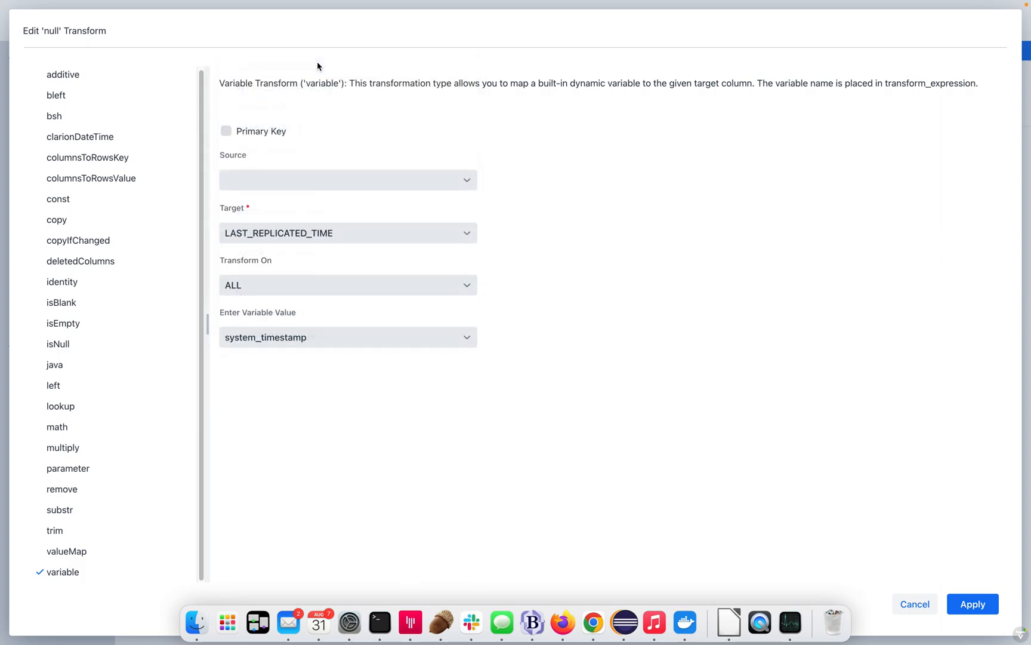
mouse_move(358, 392)
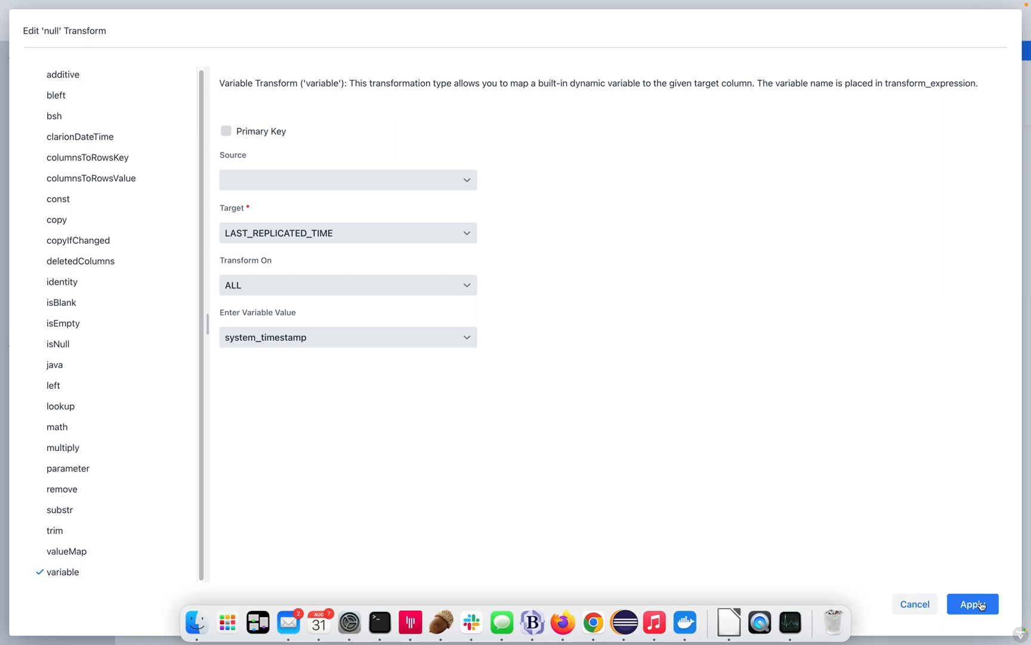
click(972, 604)
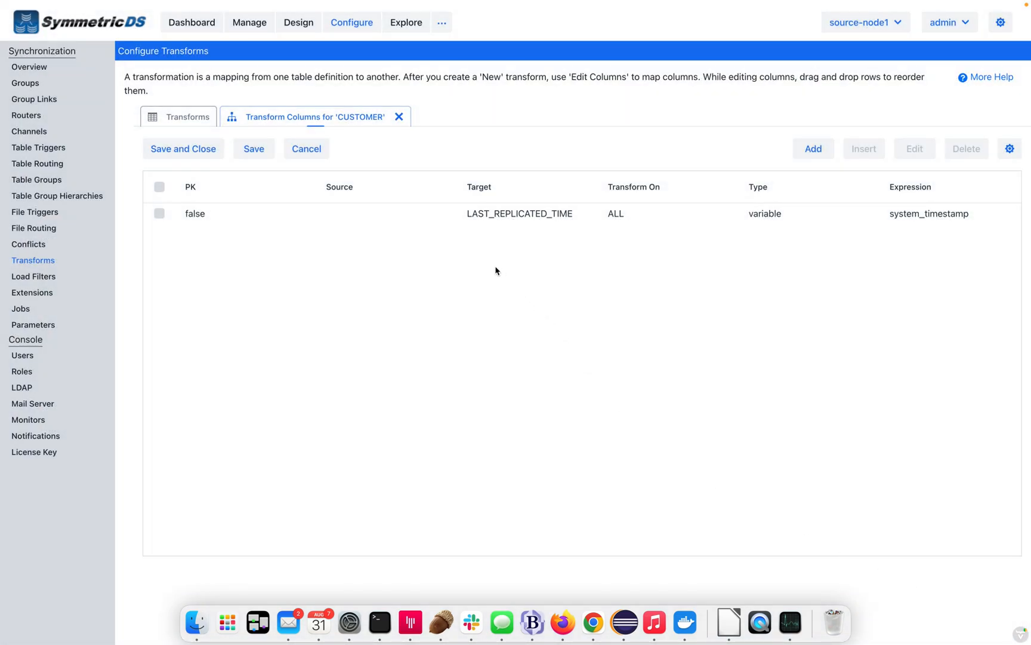
mouse_move(478, 262)
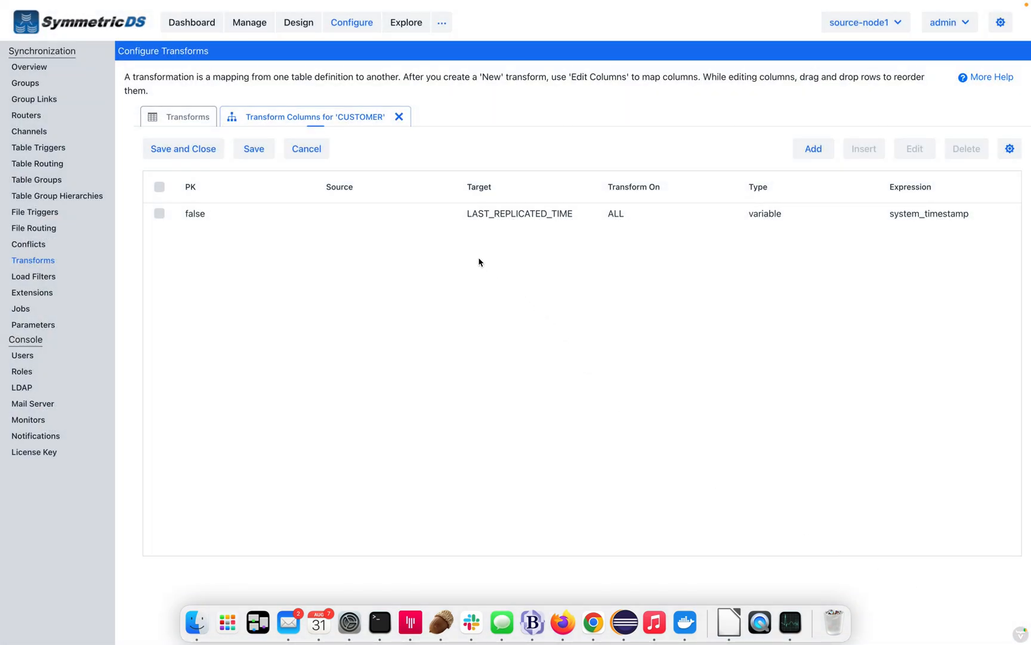
mouse_move(406, 22)
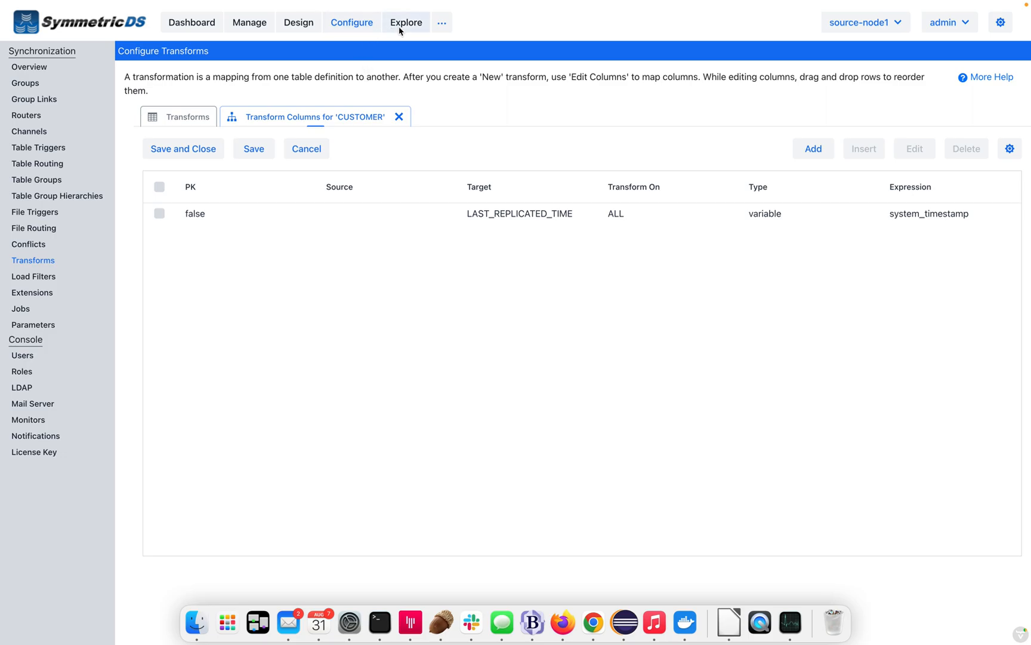
Run the Loki customer insert on source-node1.
click(406, 21)
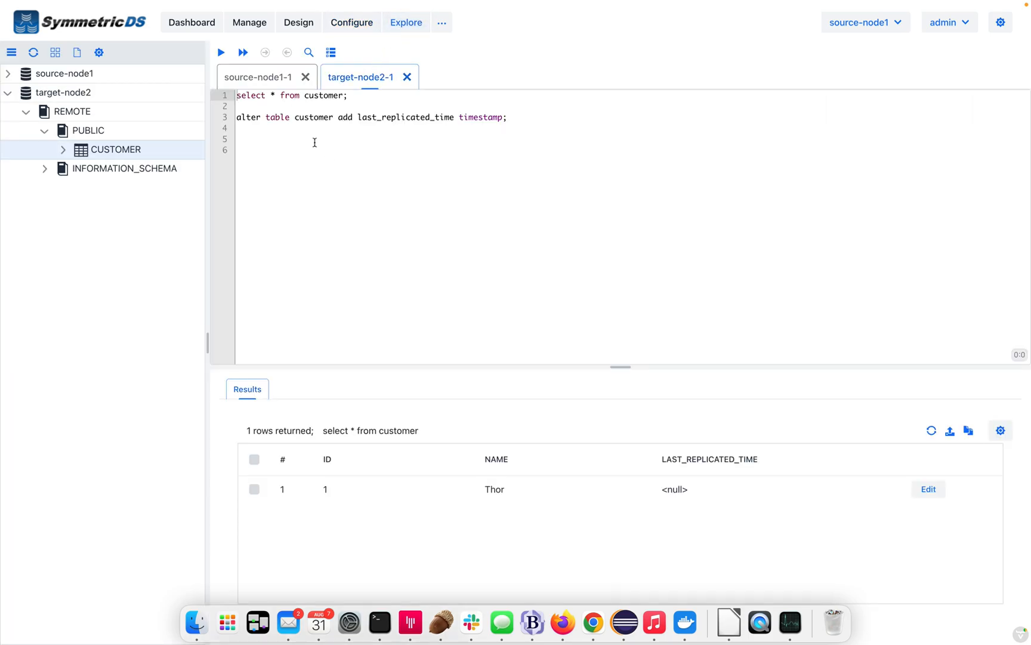
click(260, 77)
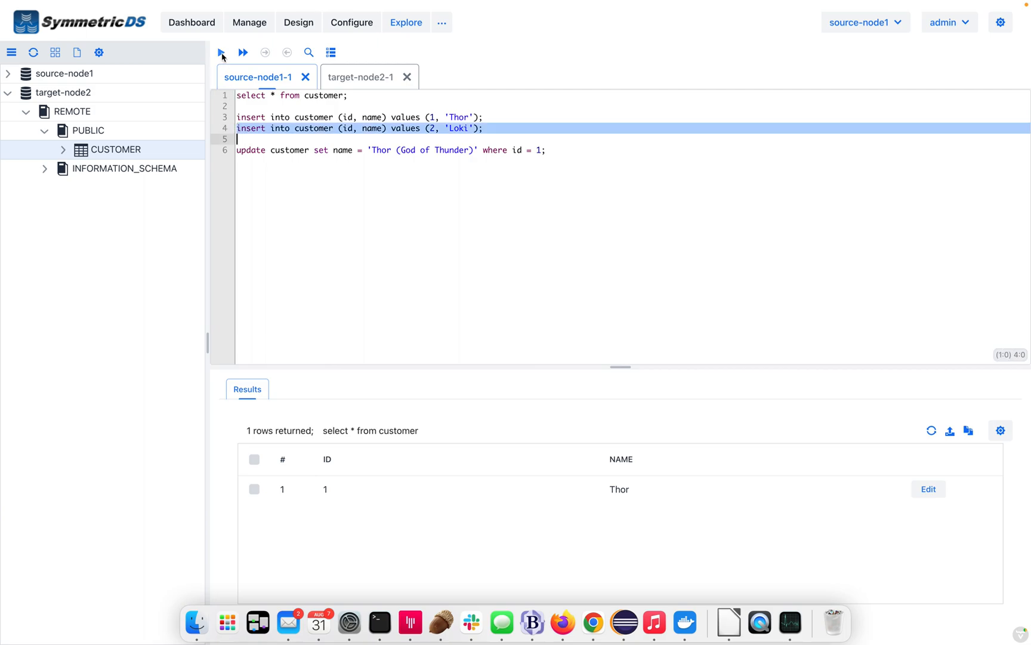
click(221, 52)
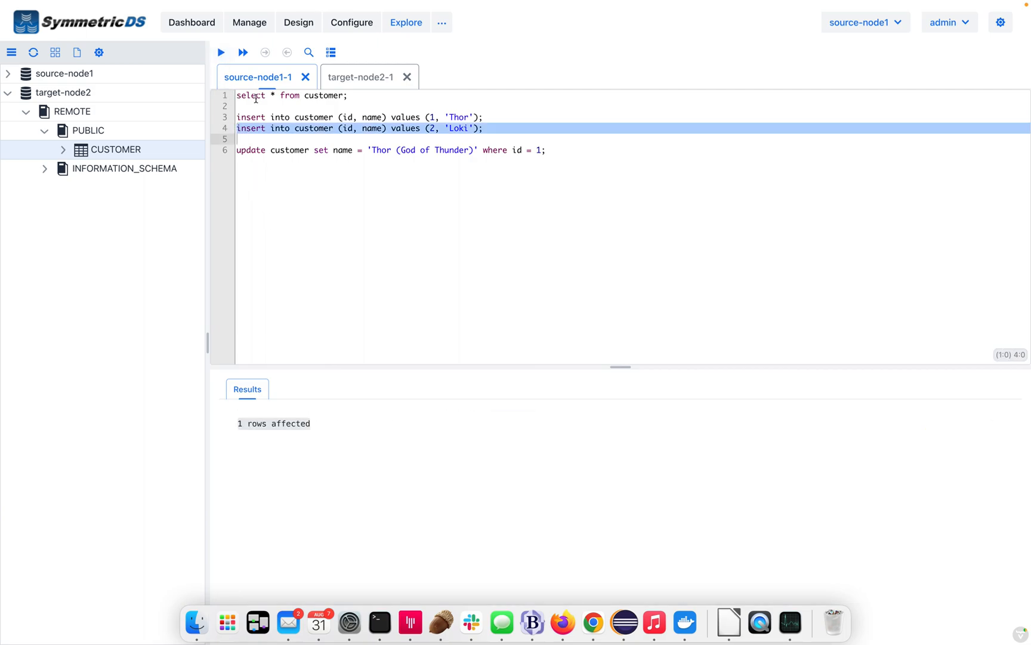
Confirm Loki reached target-node2 with null LAST_REPLICATED_TIME, then revisit the CUSTOMER transform.
click(221, 53)
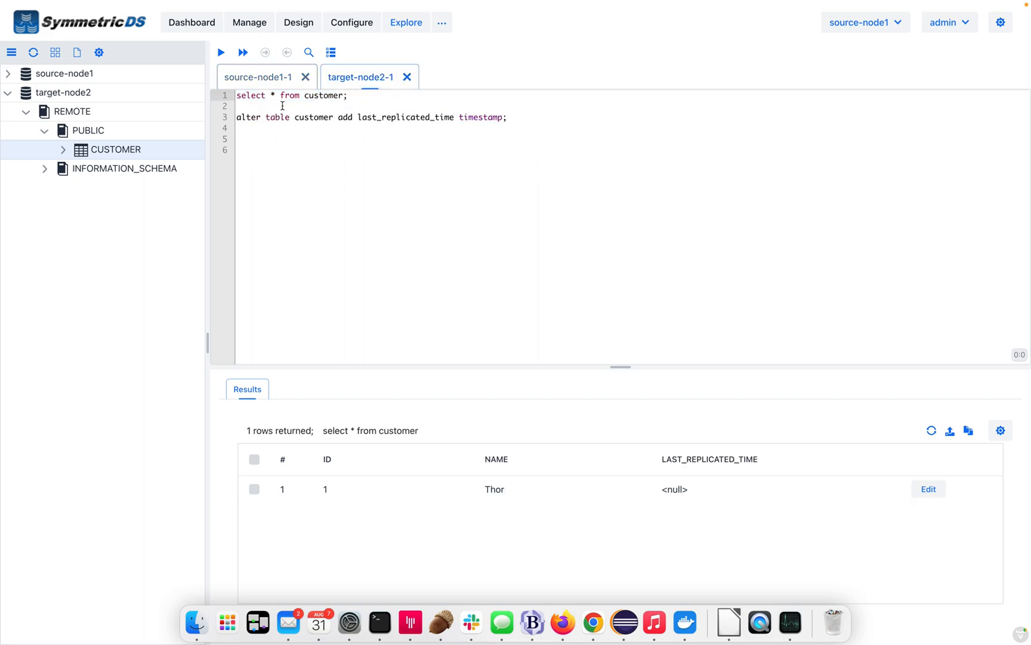
click(296, 95)
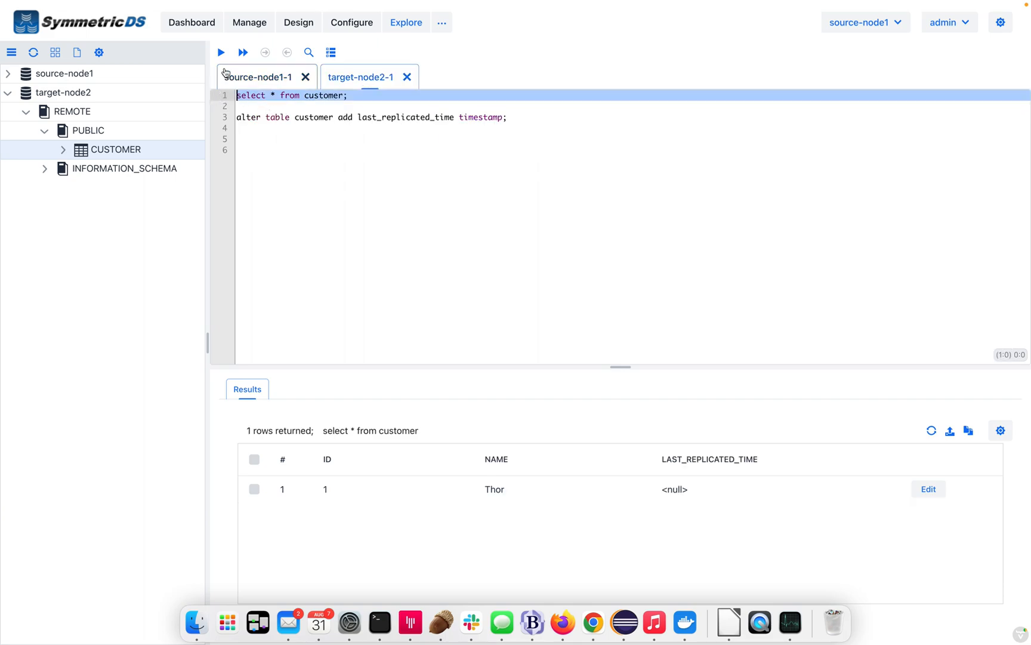
click(220, 52)
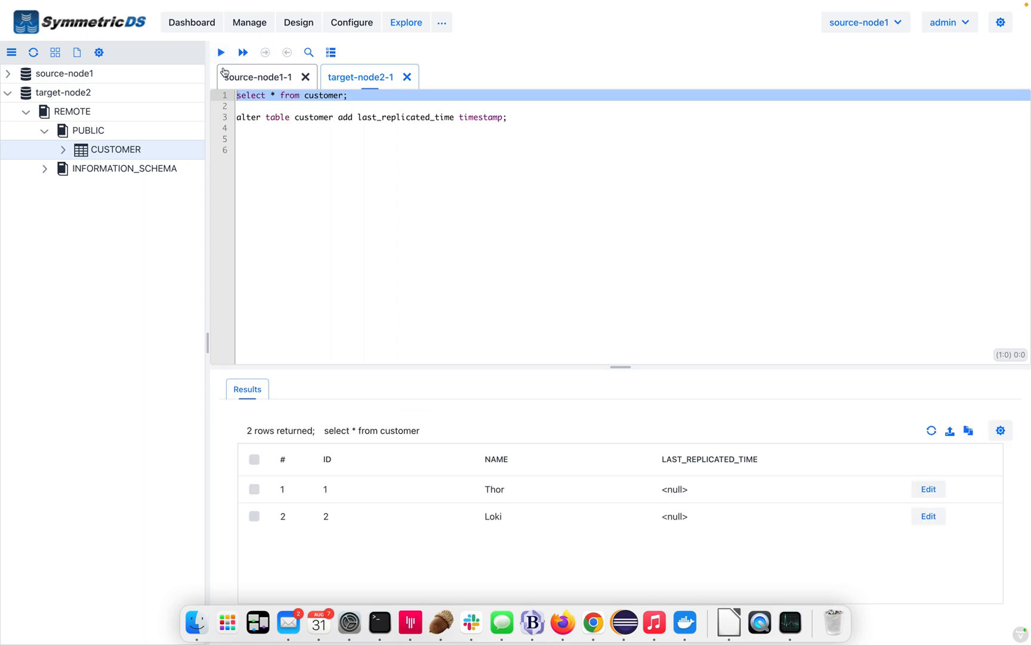
mouse_move(329, 77)
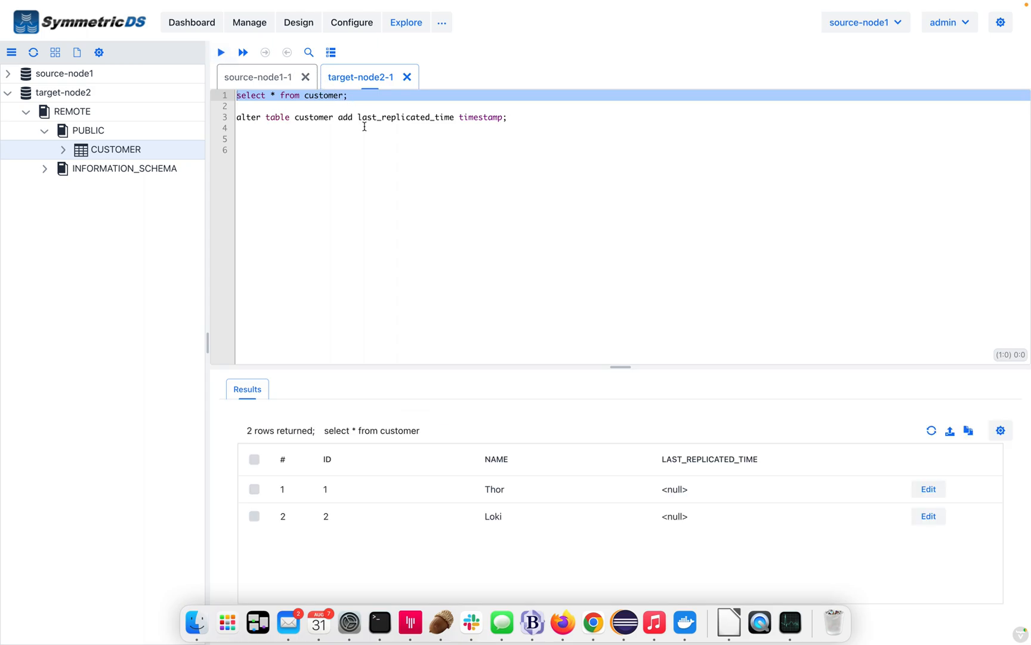
mouse_move(453, 228)
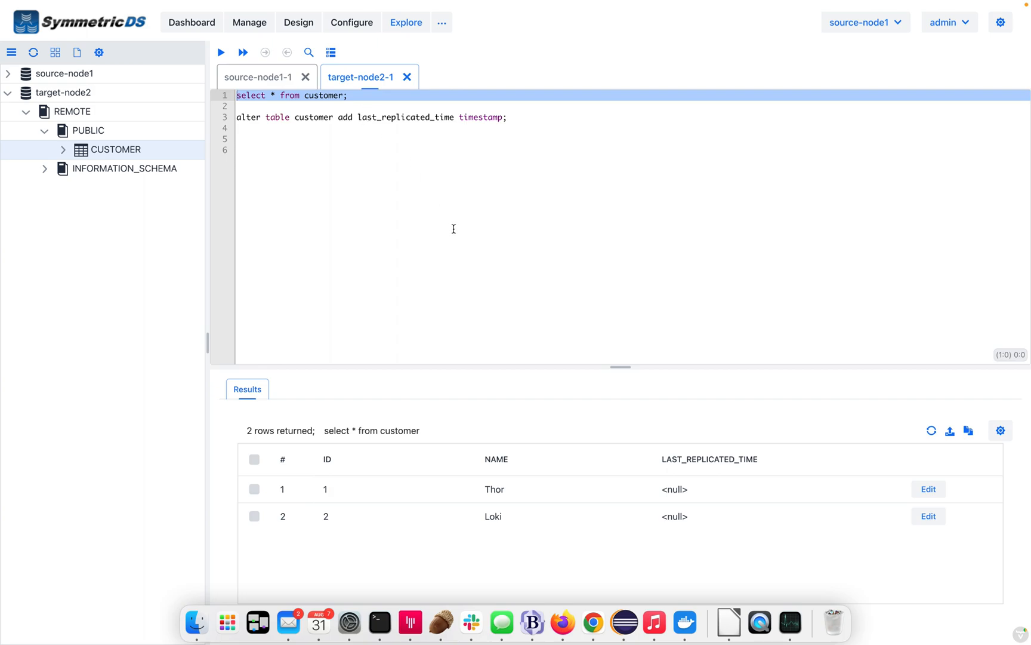
mouse_move(370, 72)
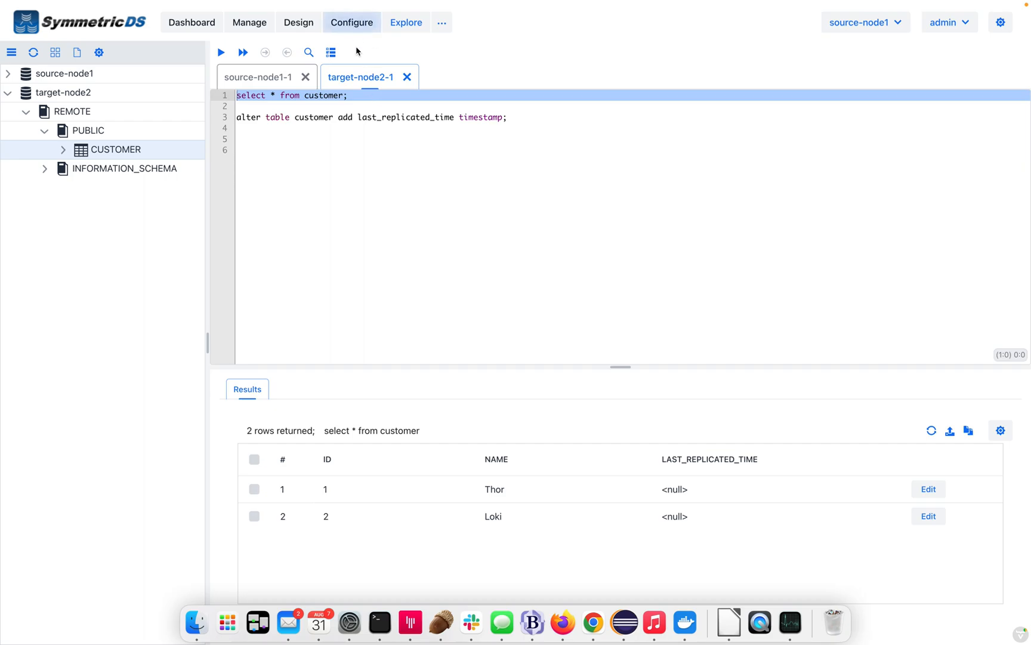
click(351, 22)
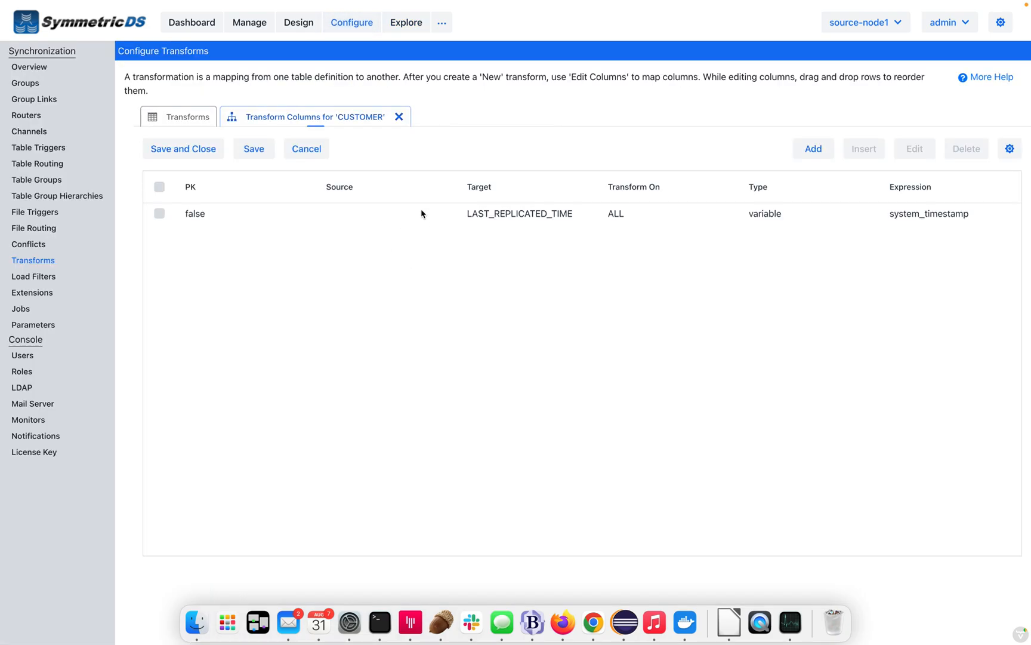
mouse_move(253, 149)
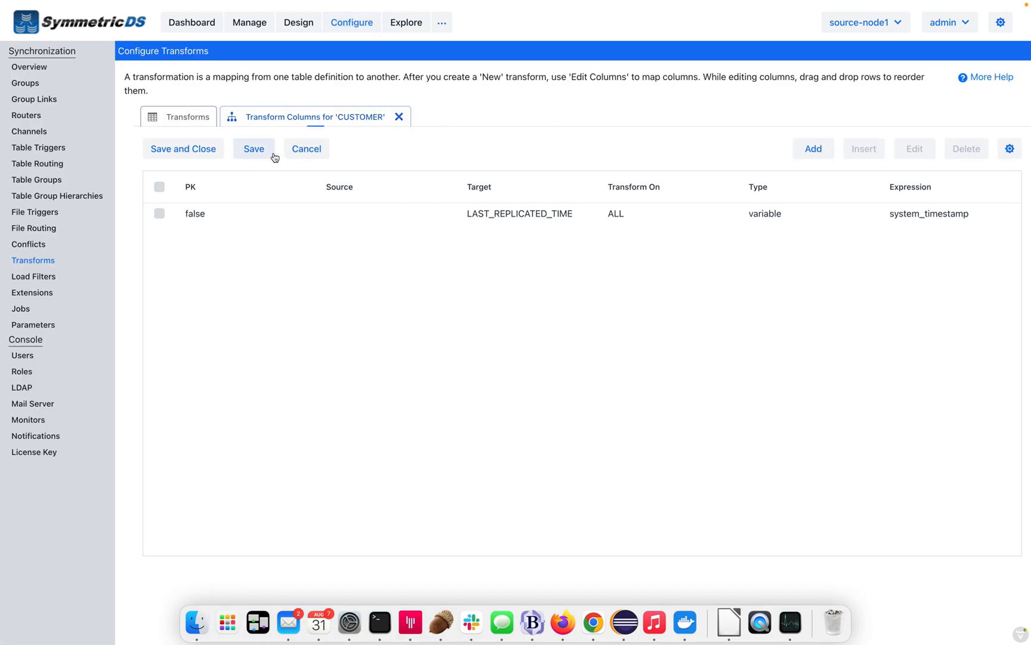
click(399, 116)
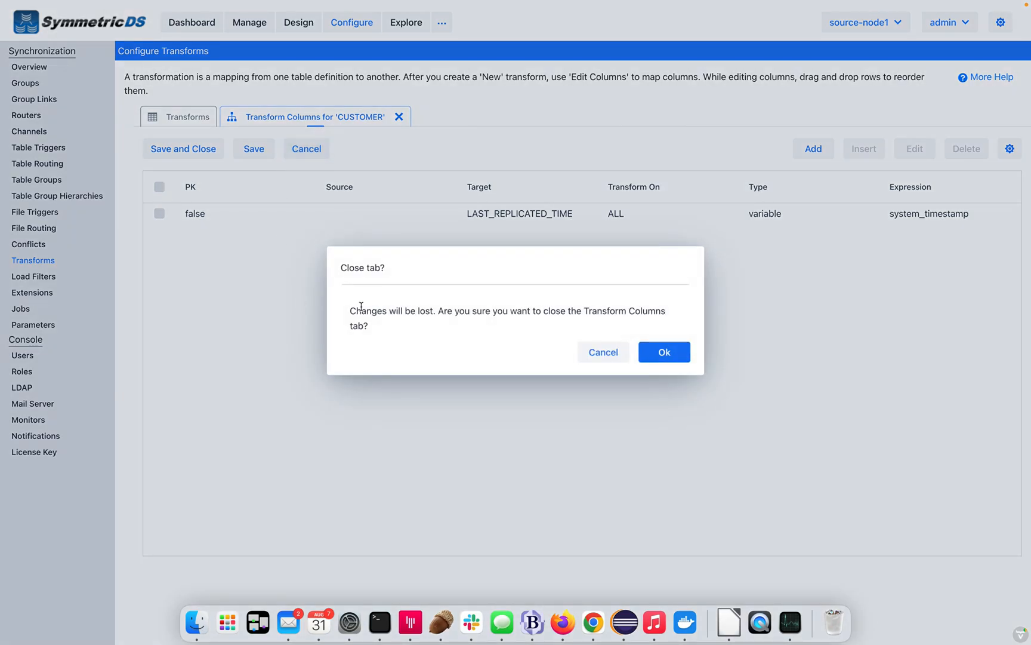